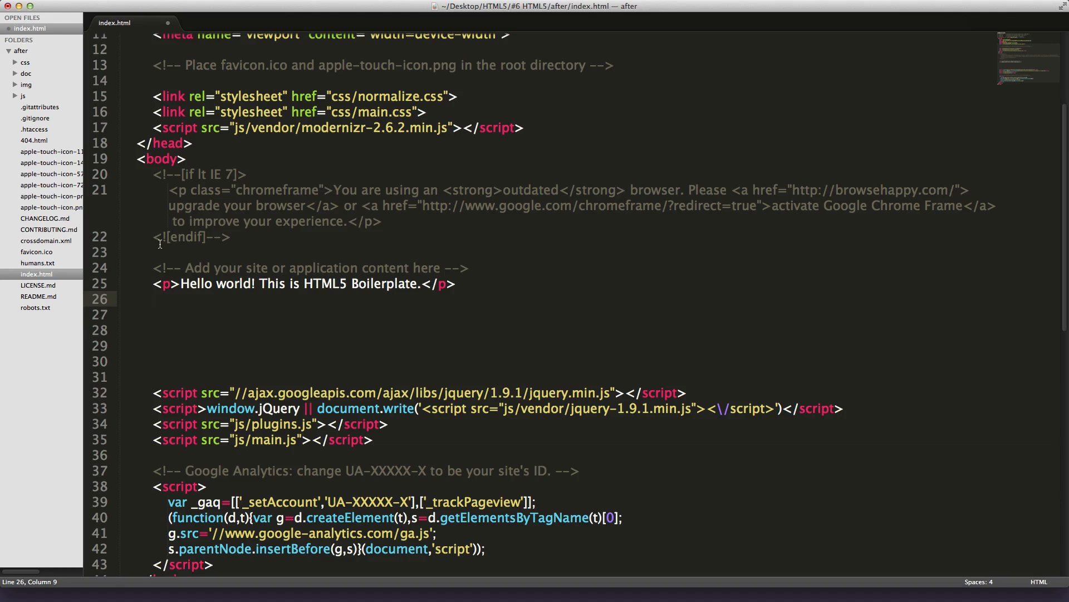
pyautogui.moveTo(181, 193)
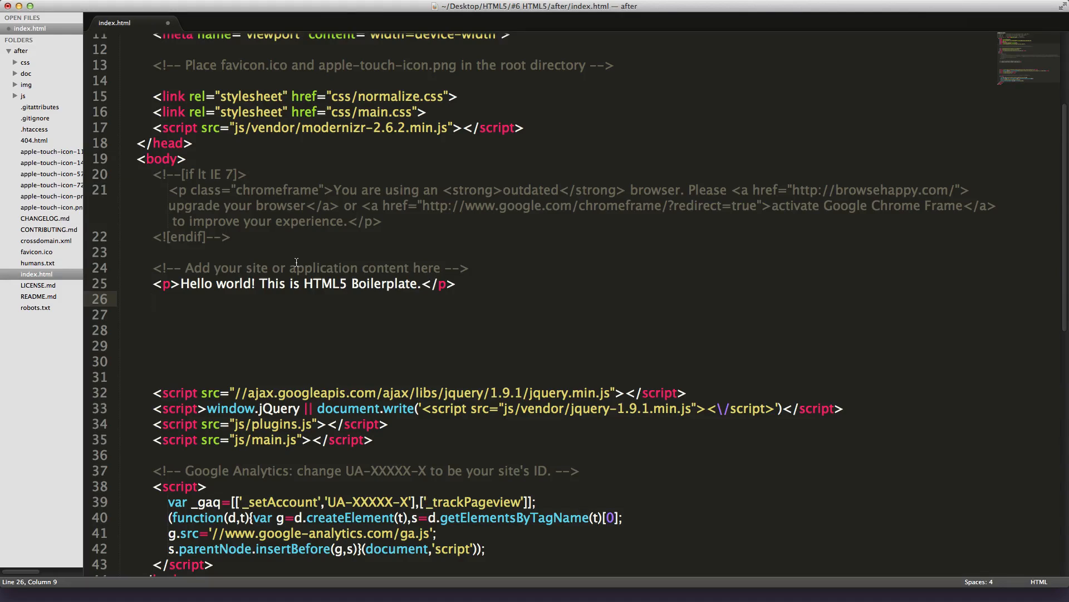
pyautogui.moveTo(361, 302)
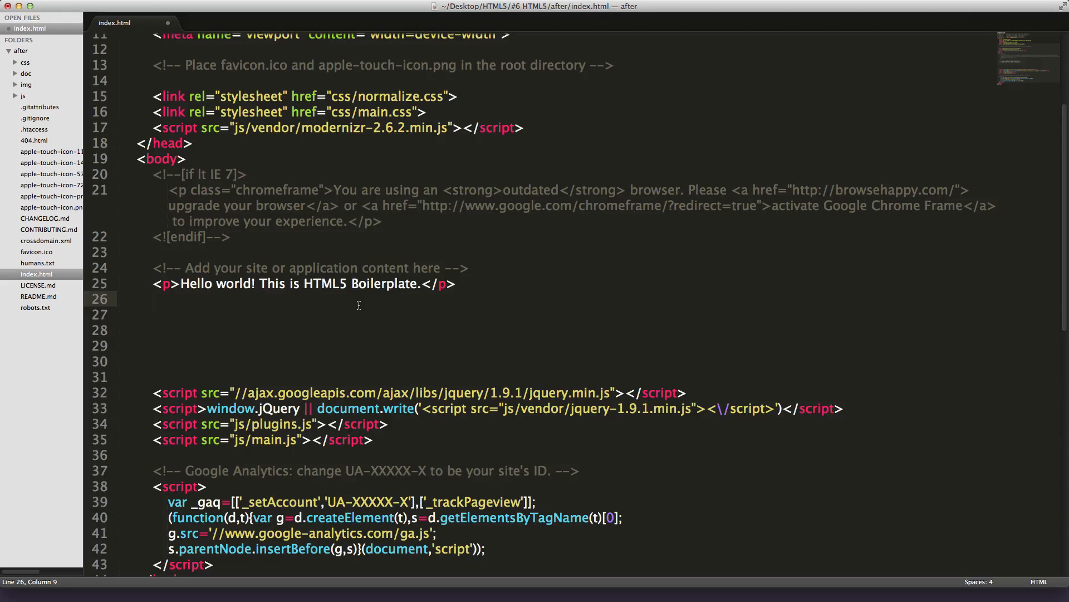
pyautogui.moveTo(601, 264)
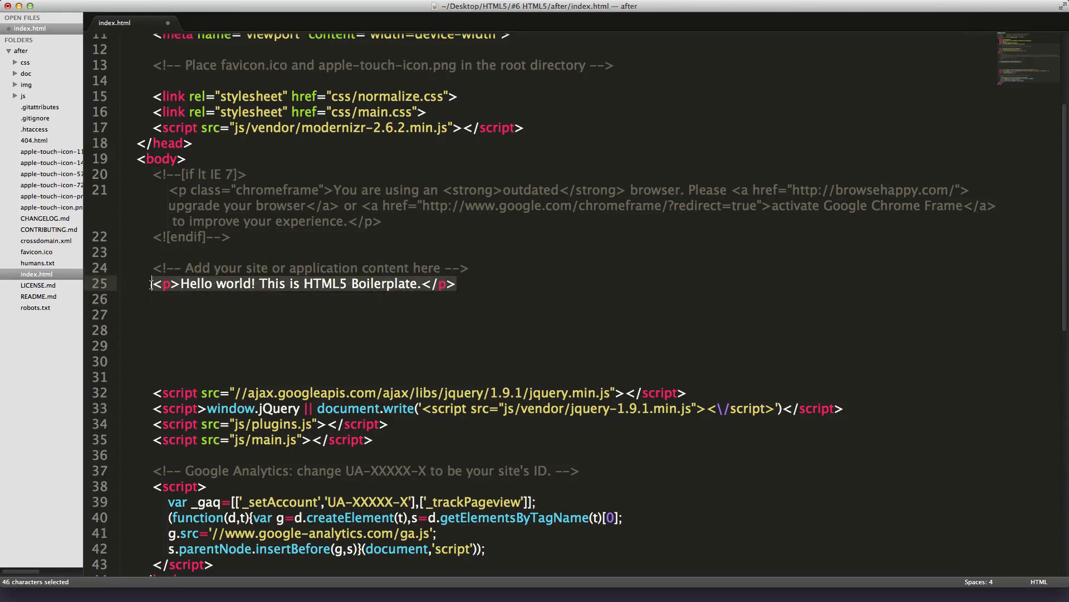
# Step: Replace the Hello world paragraph with a header holding h1 'Our HTML5 Site' and a nav
pyautogui.press('delete')
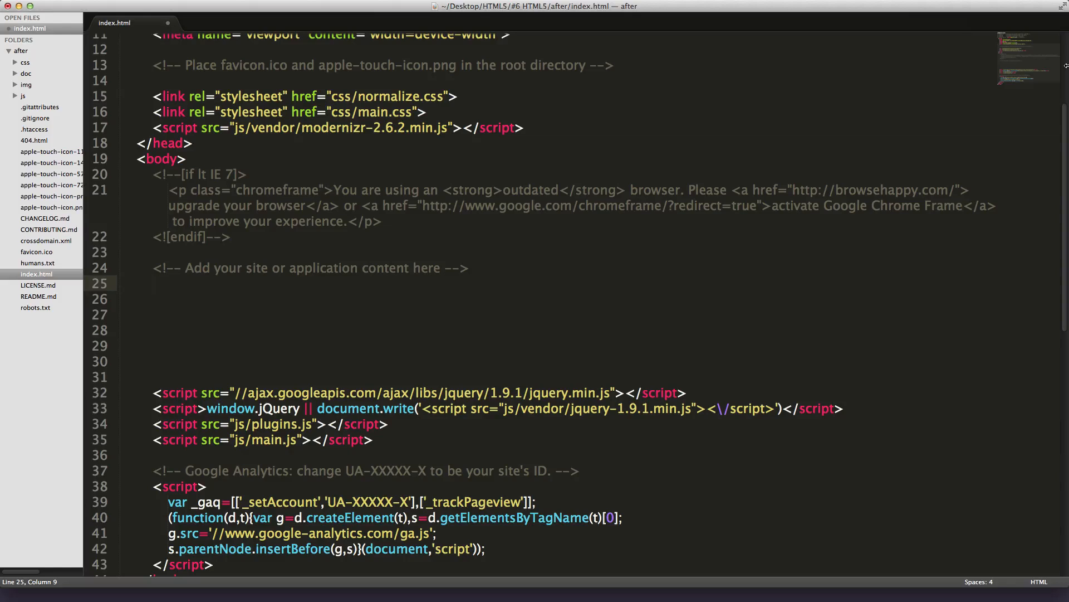
pyautogui.write('<header></header>')
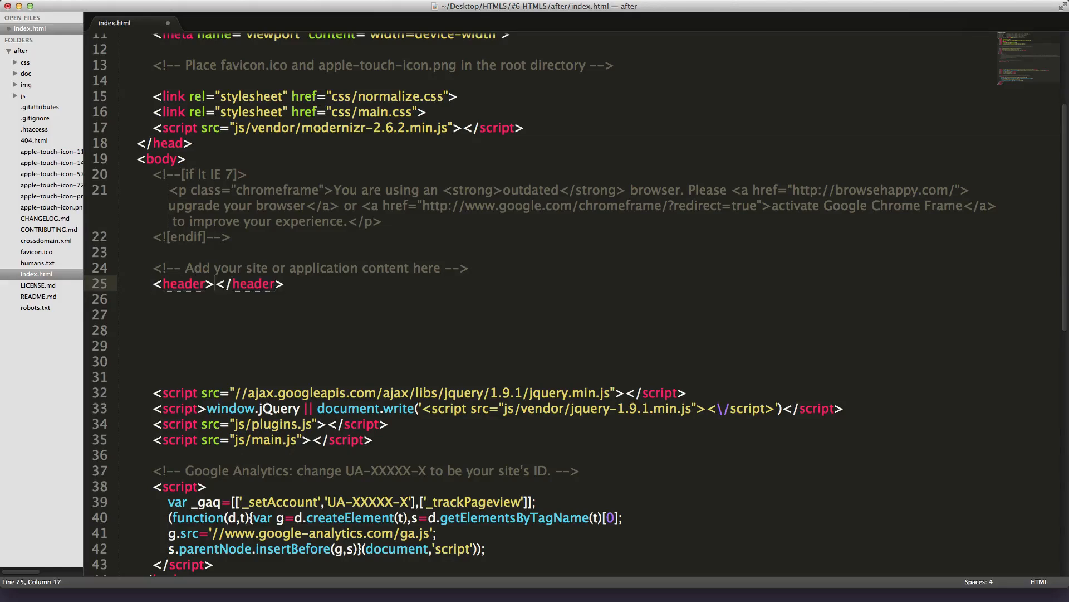
pyautogui.press('enter')
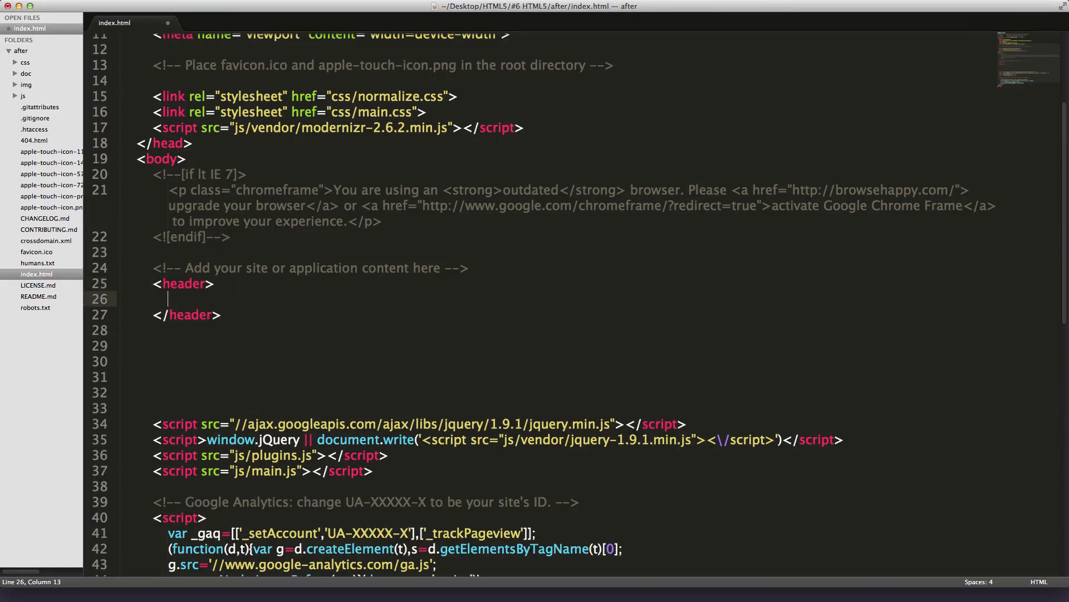
pyautogui.write('<h1></h1>')
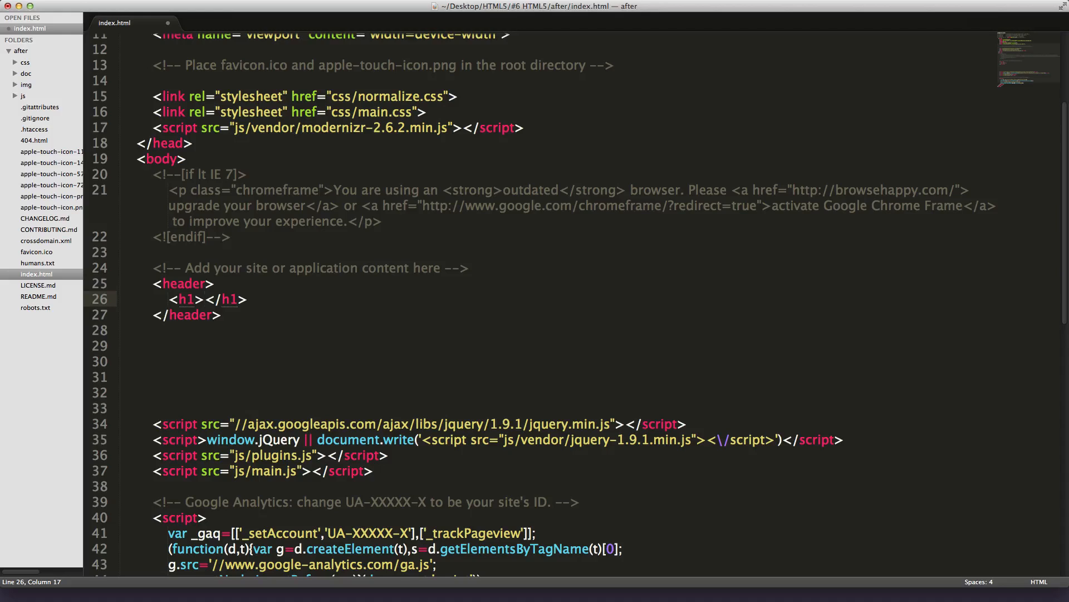
pyautogui.write('Our HTM')
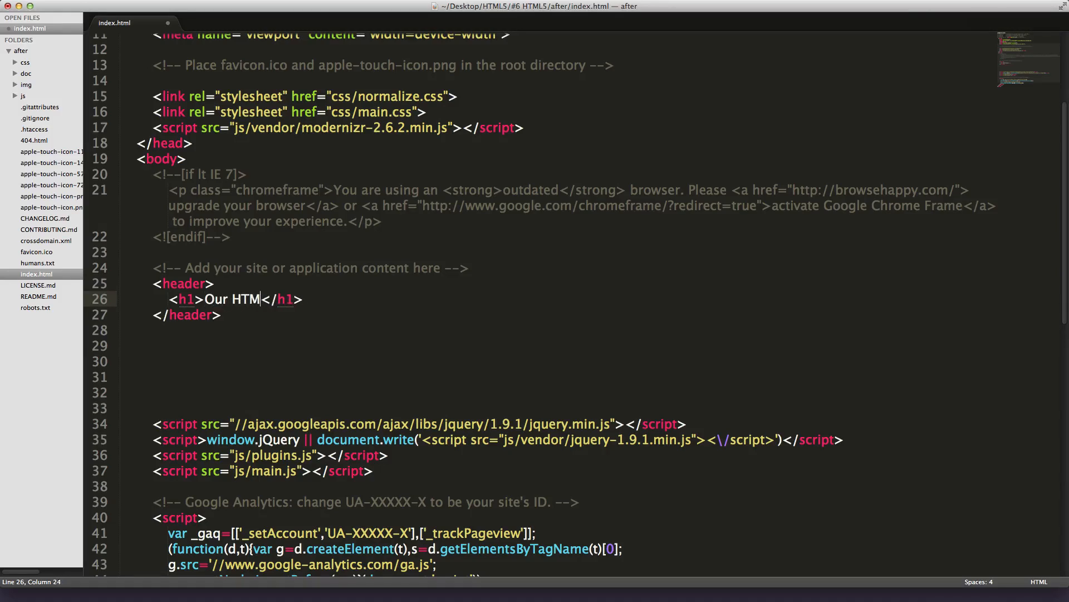
pyautogui.write('L5 Site')
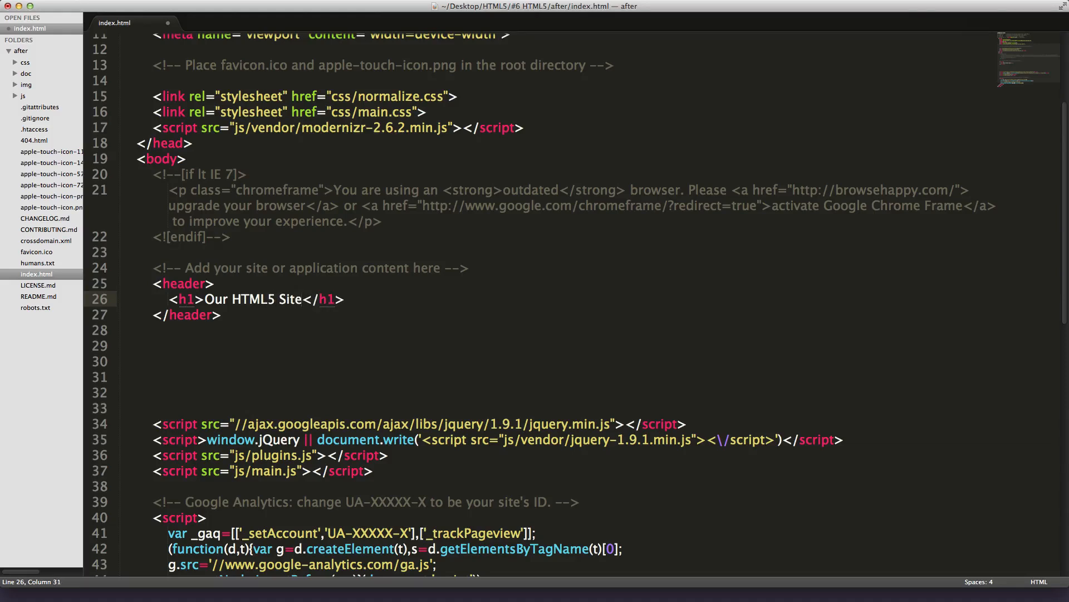
pyautogui.moveTo(766, 191)
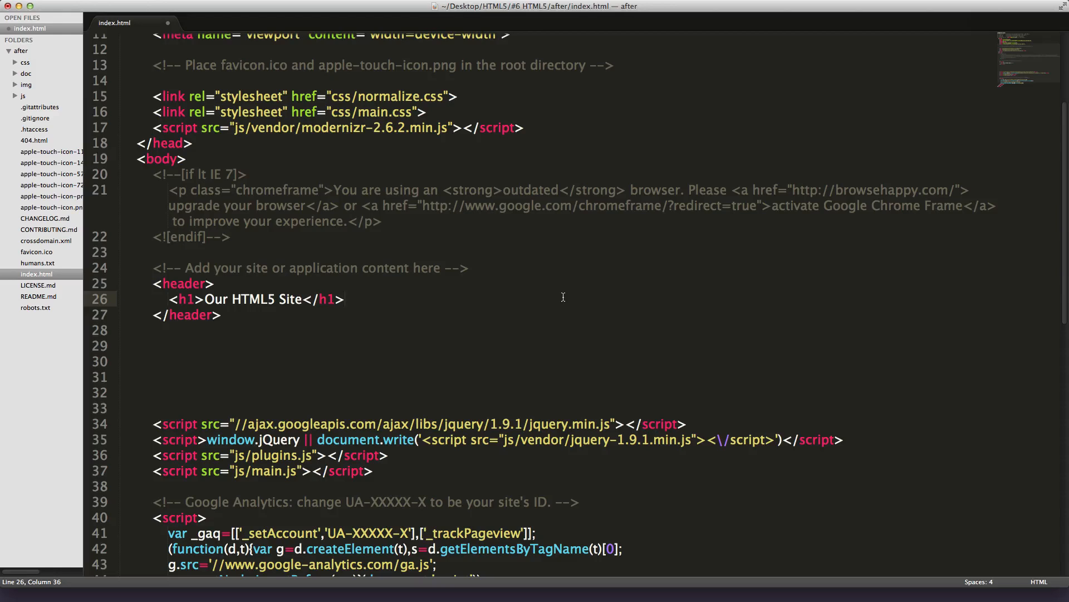
pyautogui.write('nav>')
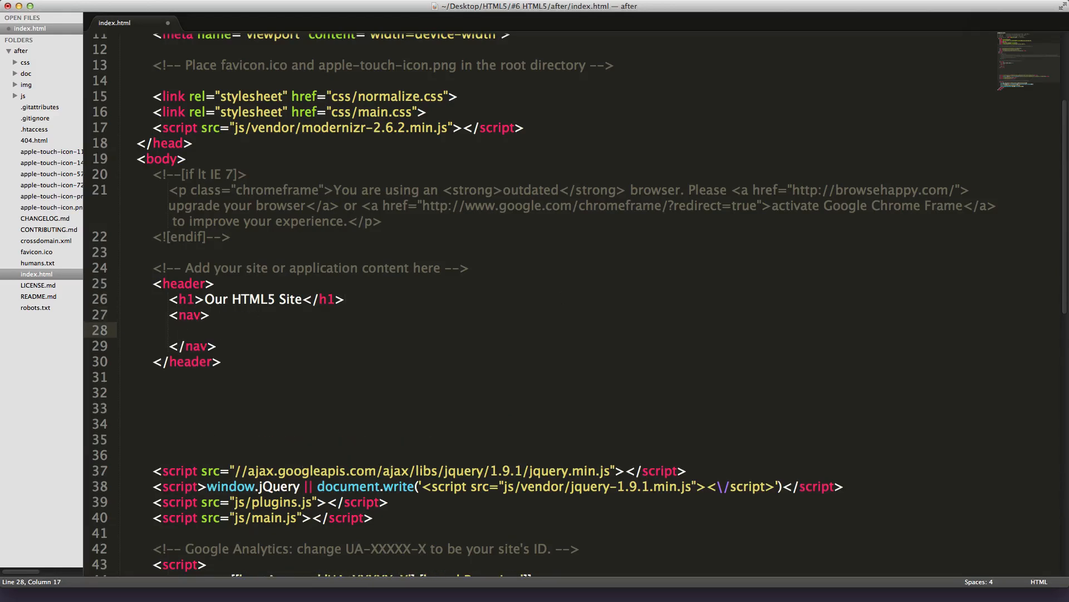
# Step: Fill the nav with a list whose single link reads 'Nav Item #1' pointing to '#'
pyautogui.write('ul>')
pyautogui.write('<li></li>')
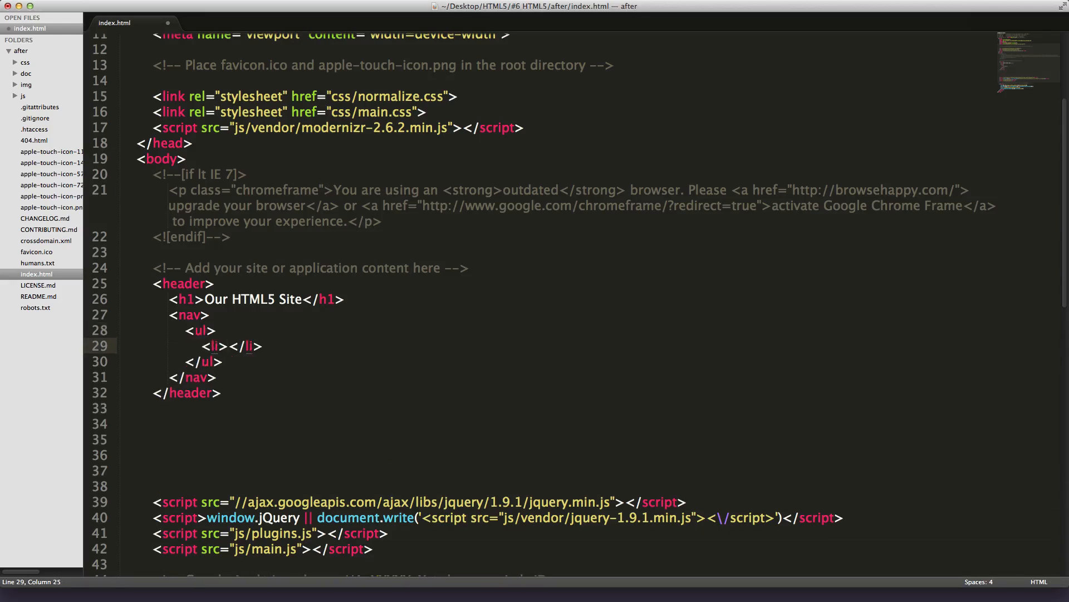
pyautogui.write('a href="#"></a')
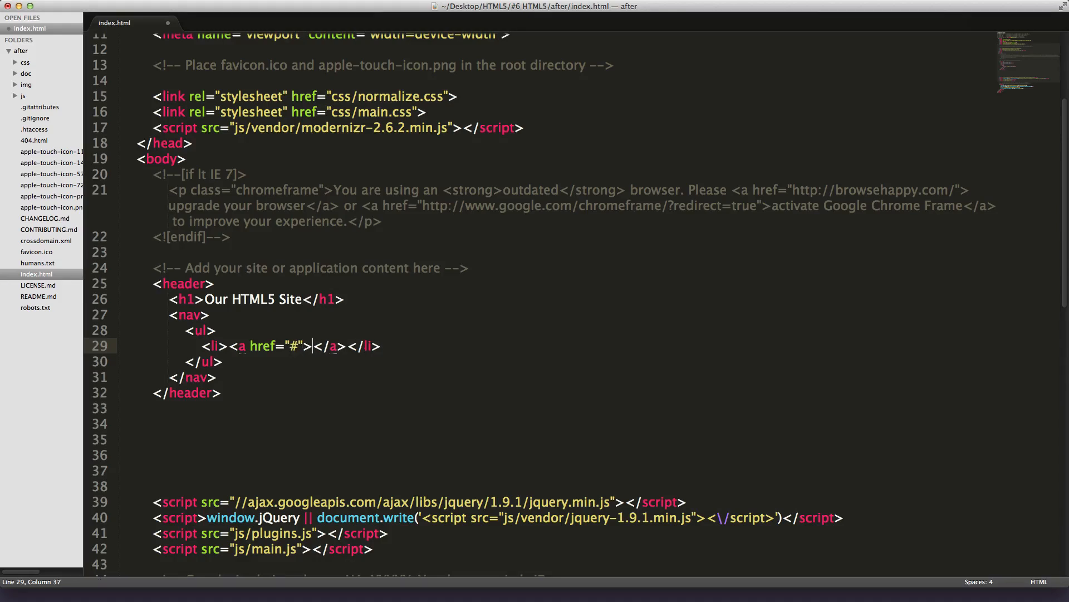
pyautogui.write('Nav Item')
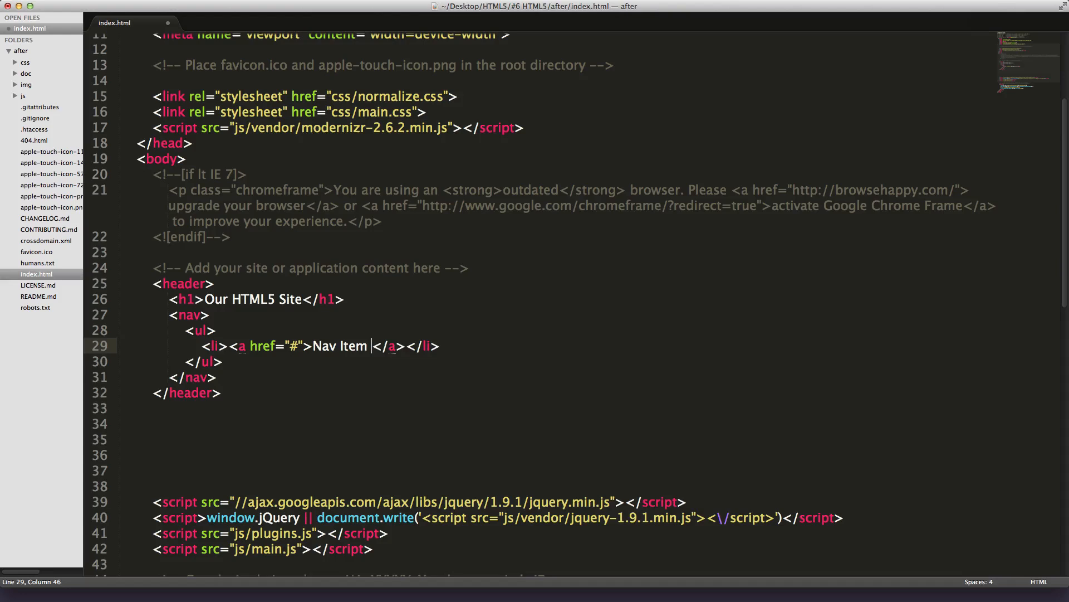
pyautogui.write('#1')
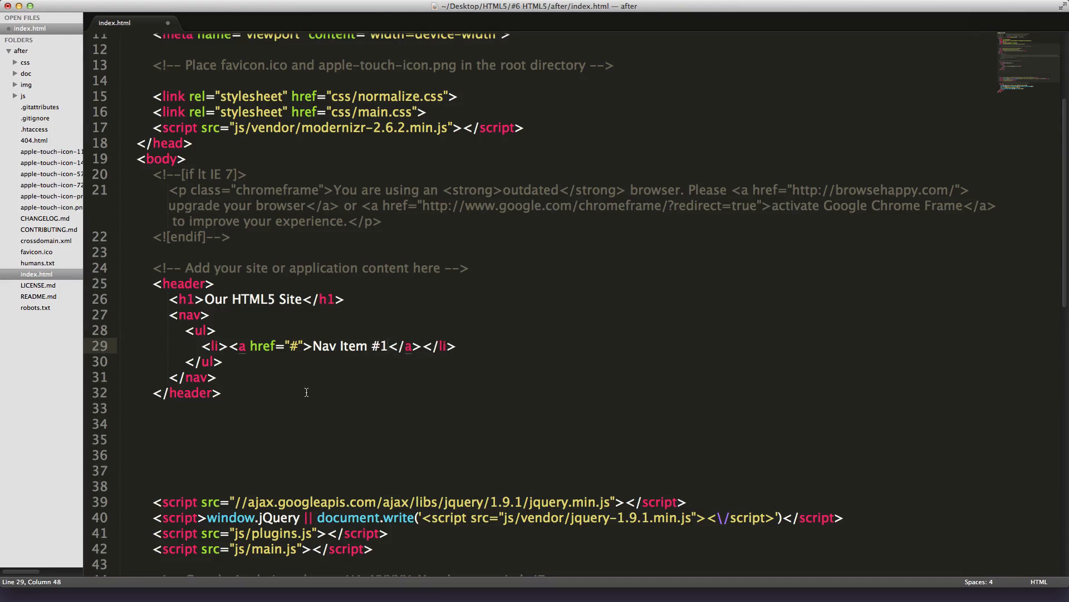
pyautogui.click(195, 298)
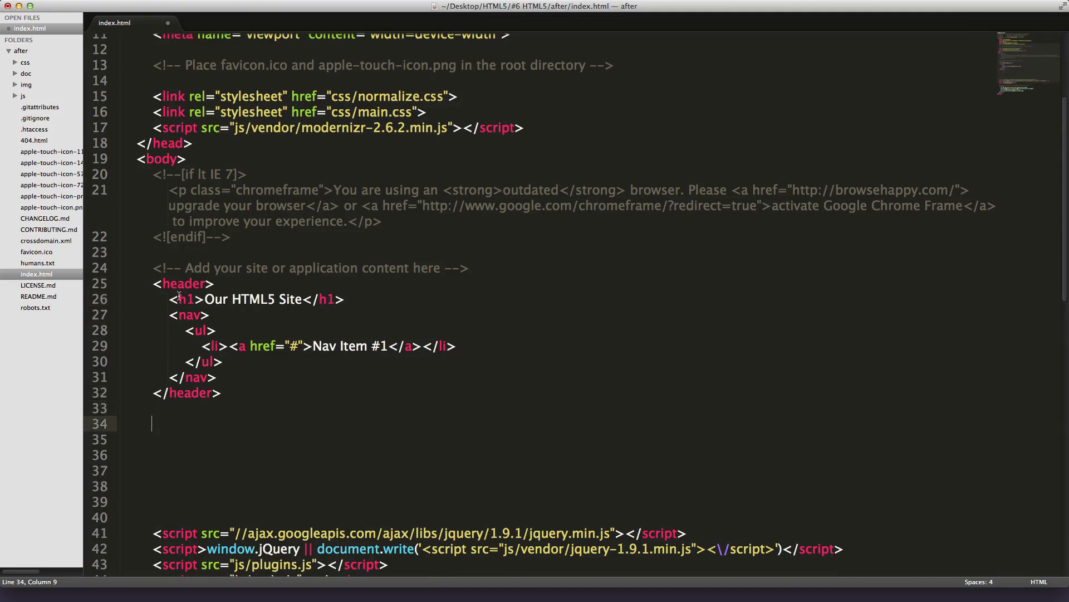
pyautogui.doubleClick(190, 314)
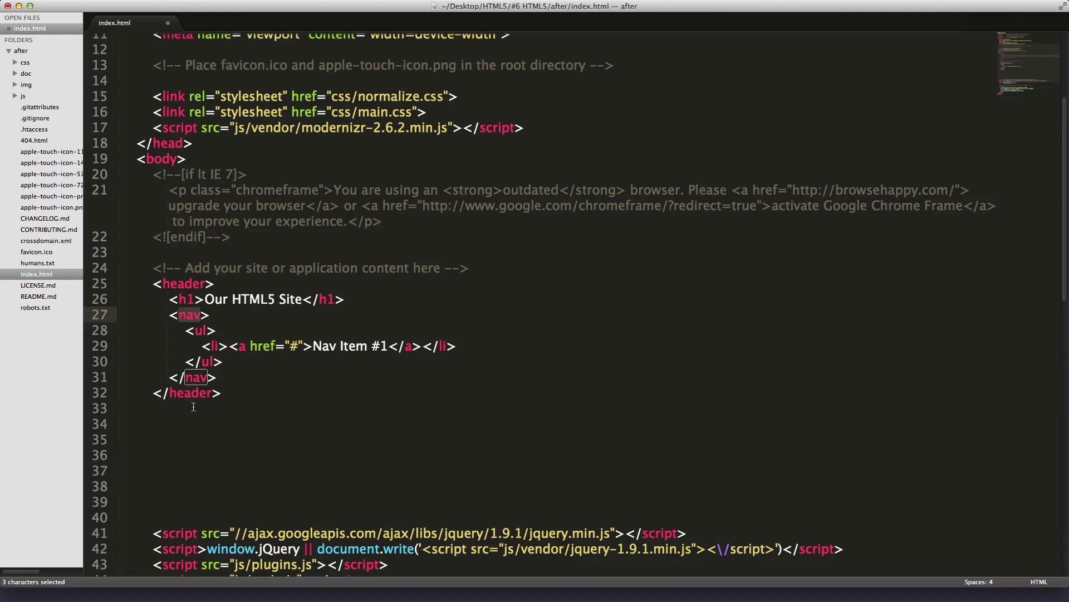
pyautogui.click(134, 407)
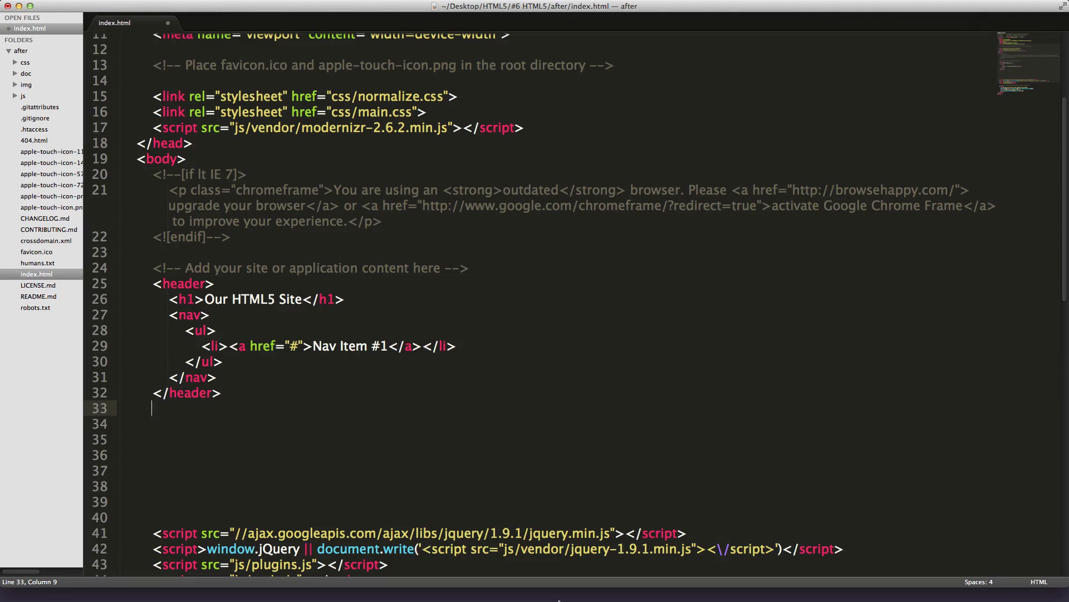
# Step: Add an empty <main></main> element below the header in index.html
pyautogui.write('main')
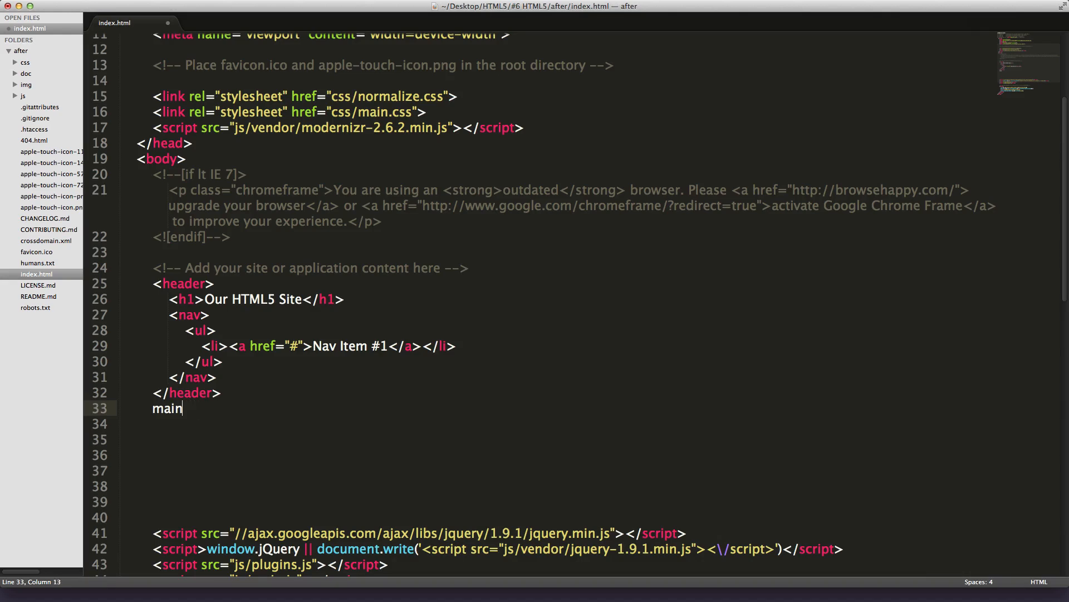
pyautogui.write('<')
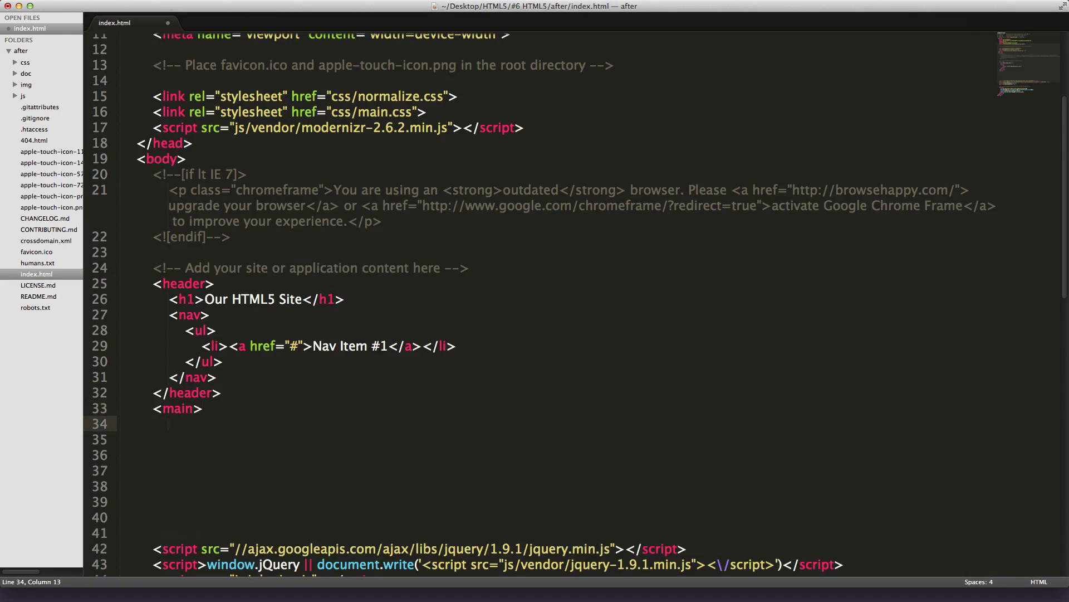
pyautogui.write('</main>')
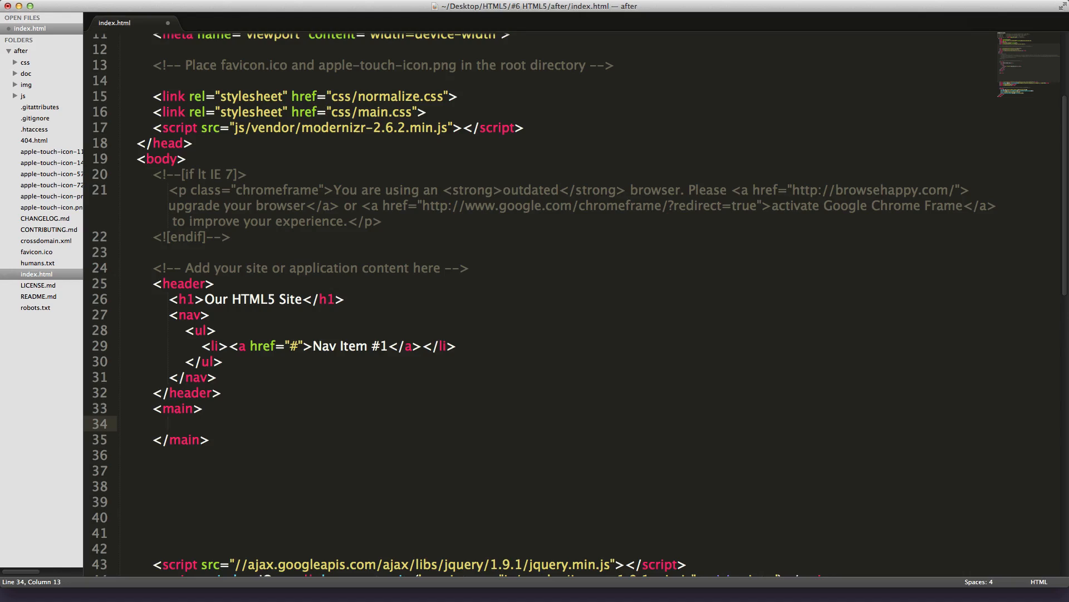
pyautogui.click(165, 440)
pyautogui.write('<footer>')
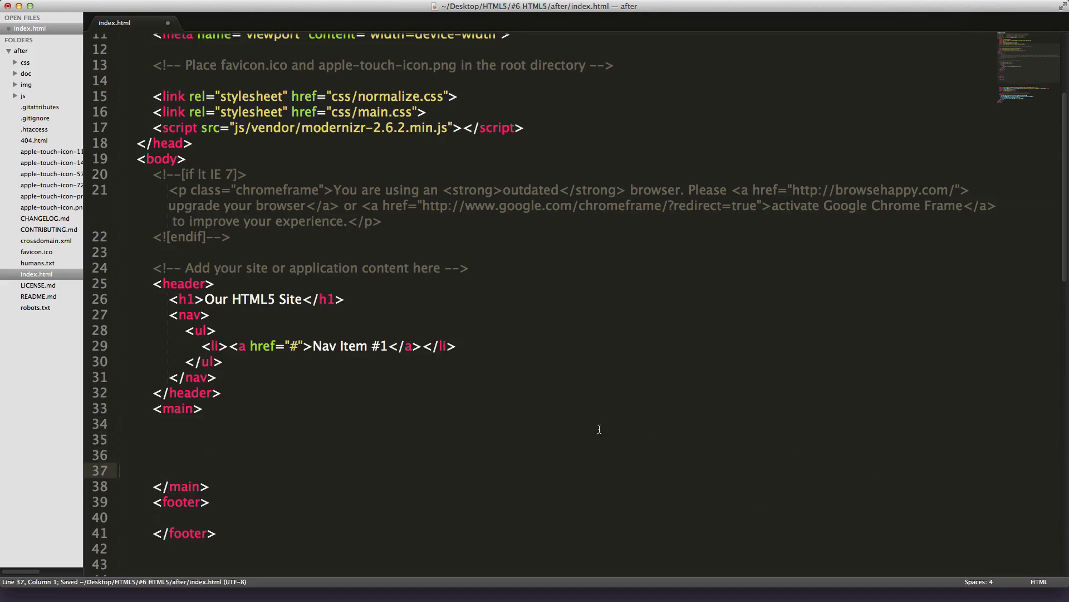
pyautogui.scroll(-3)
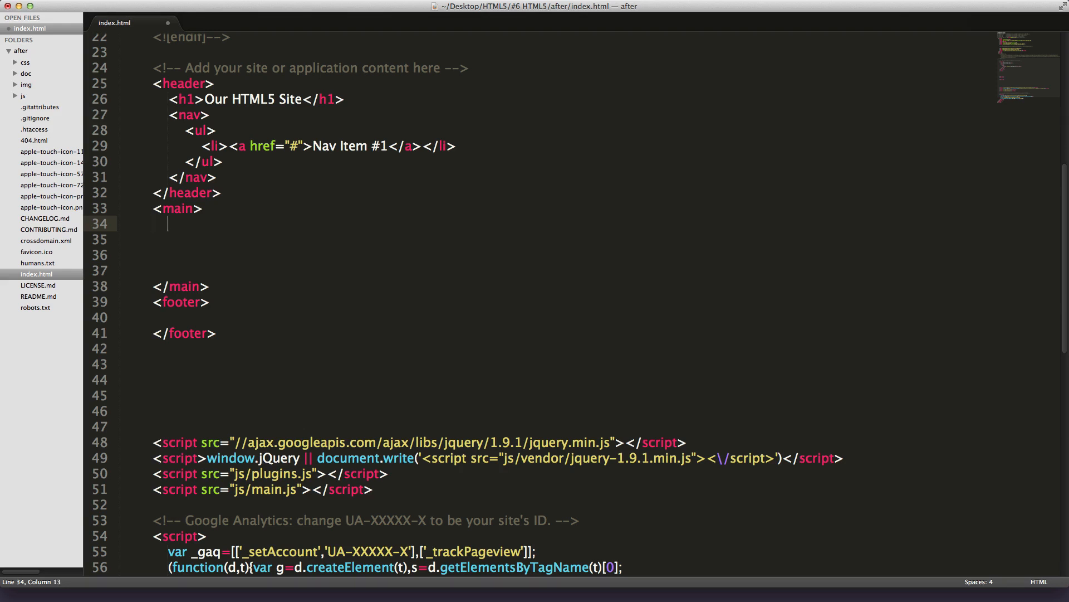
pyautogui.write('article>')
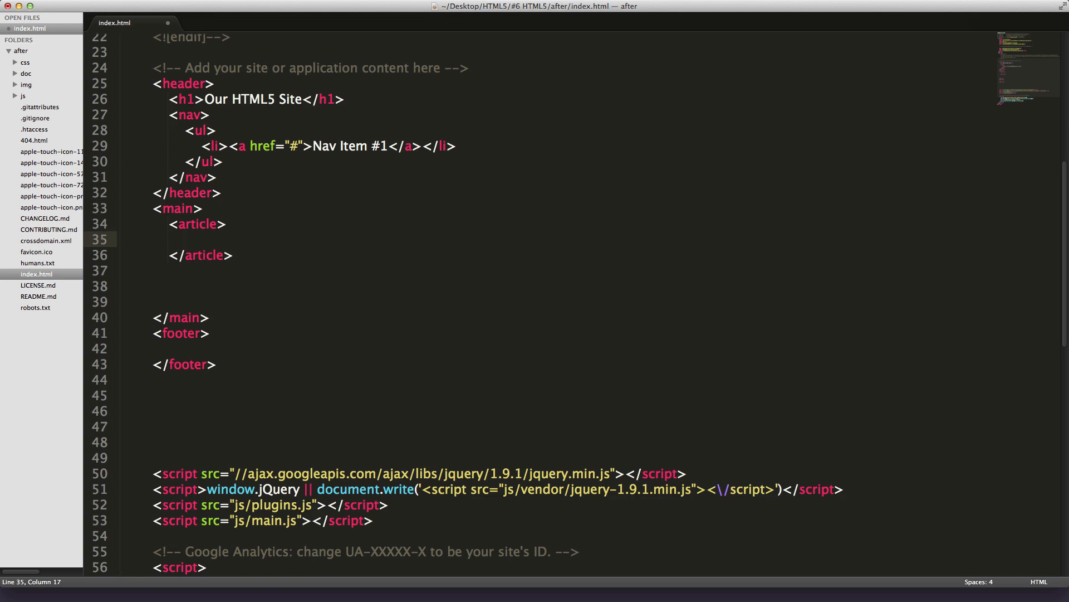
# Step: Add an article header with h2 'Blog Post Title' and a 'Time Meta Data' paragraph
pyautogui.write('<header></header>')
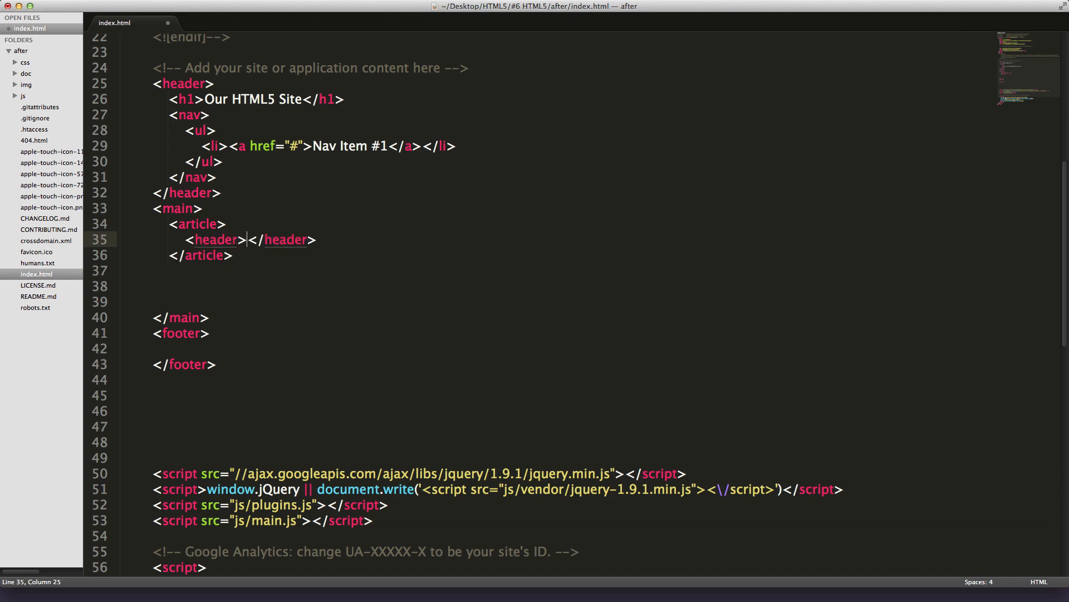
pyautogui.write('h2>Blog</h2>')
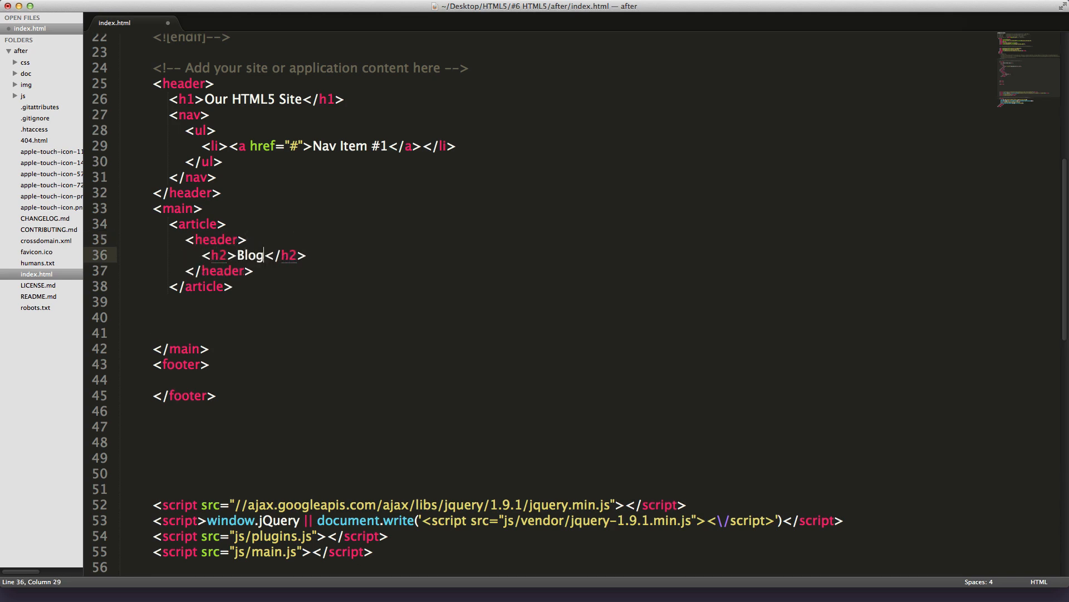
pyautogui.write('p')
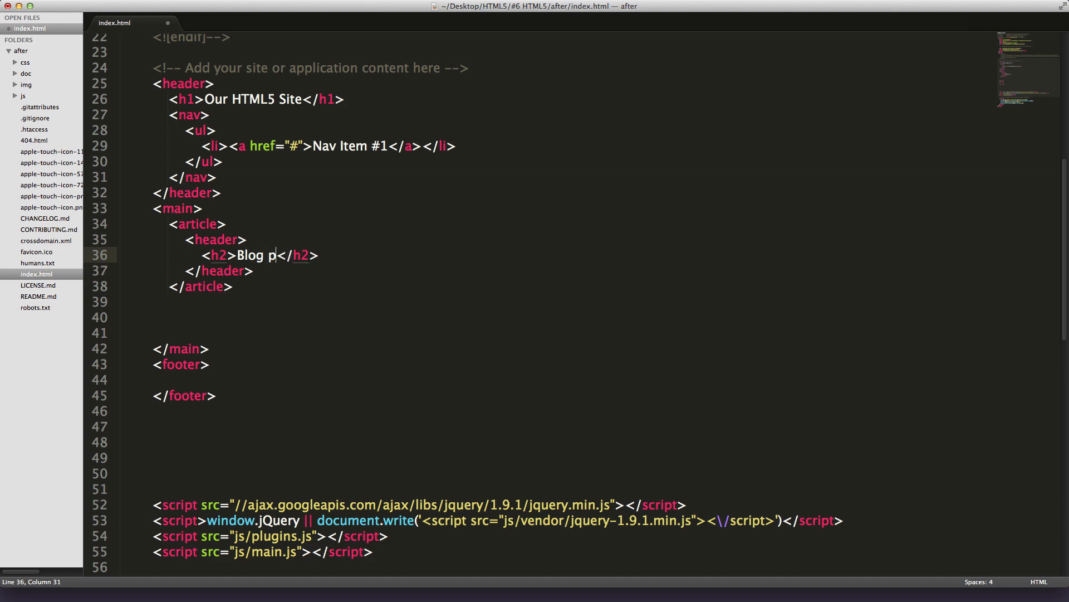
pyautogui.write('ost Title')
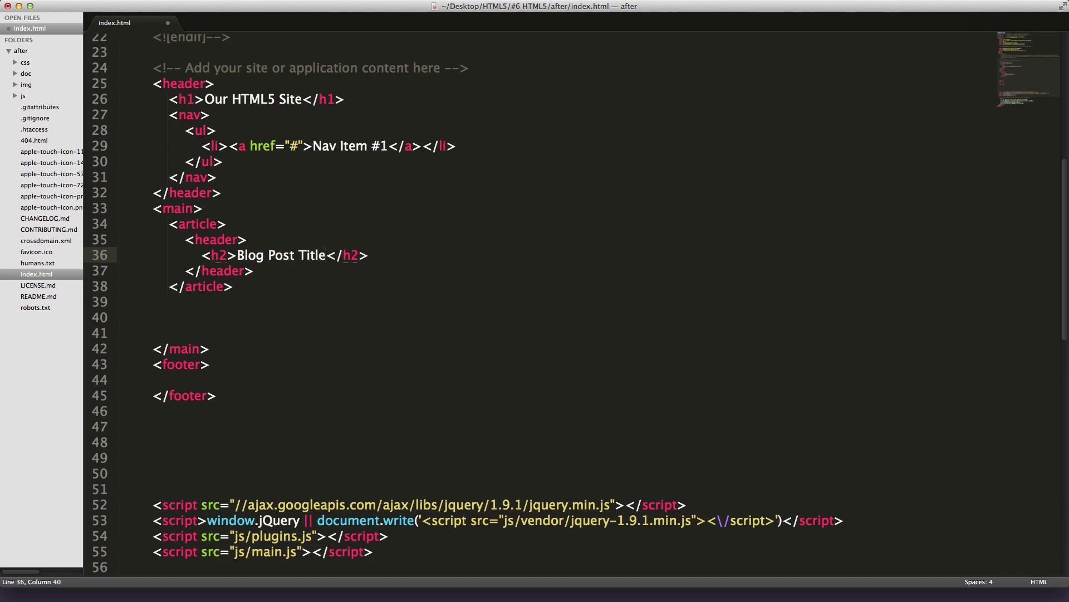
pyautogui.press('Return')
pyautogui.write('<p></p>')
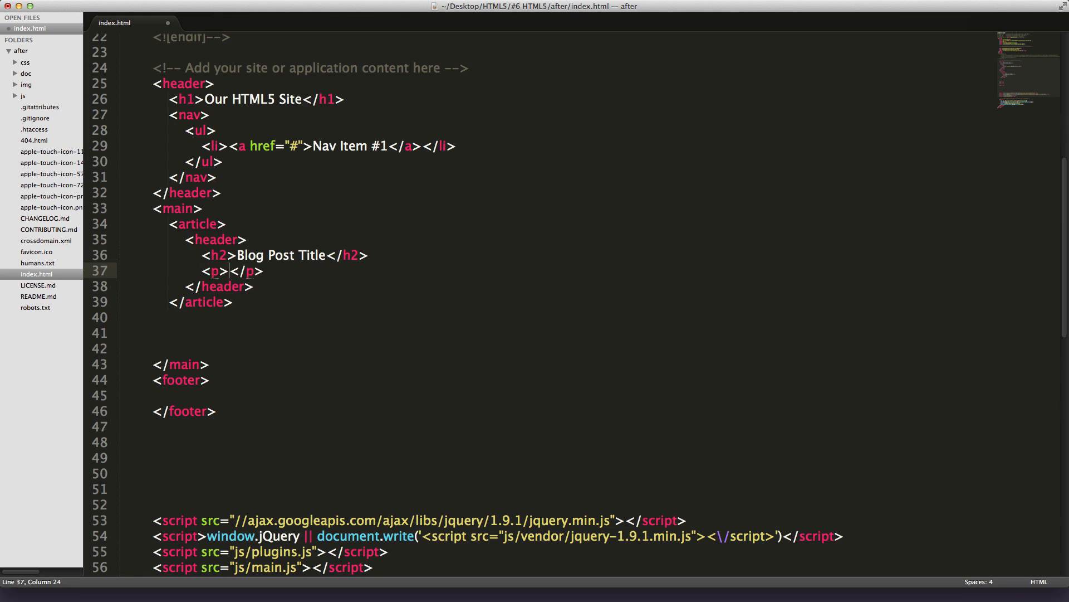
pyautogui.write('Time Met')
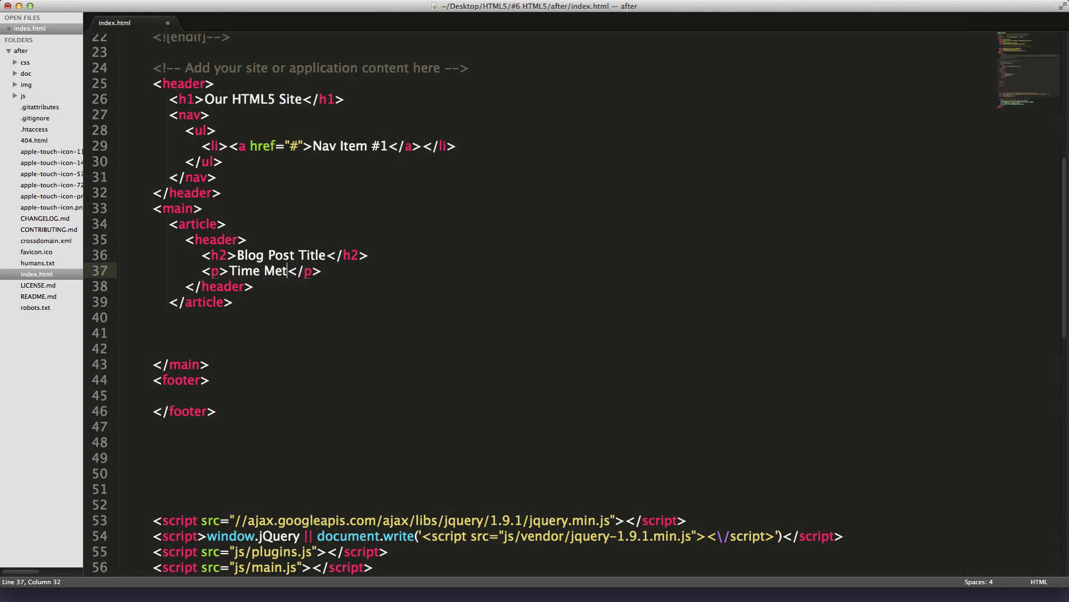
pyautogui.write('a Data')
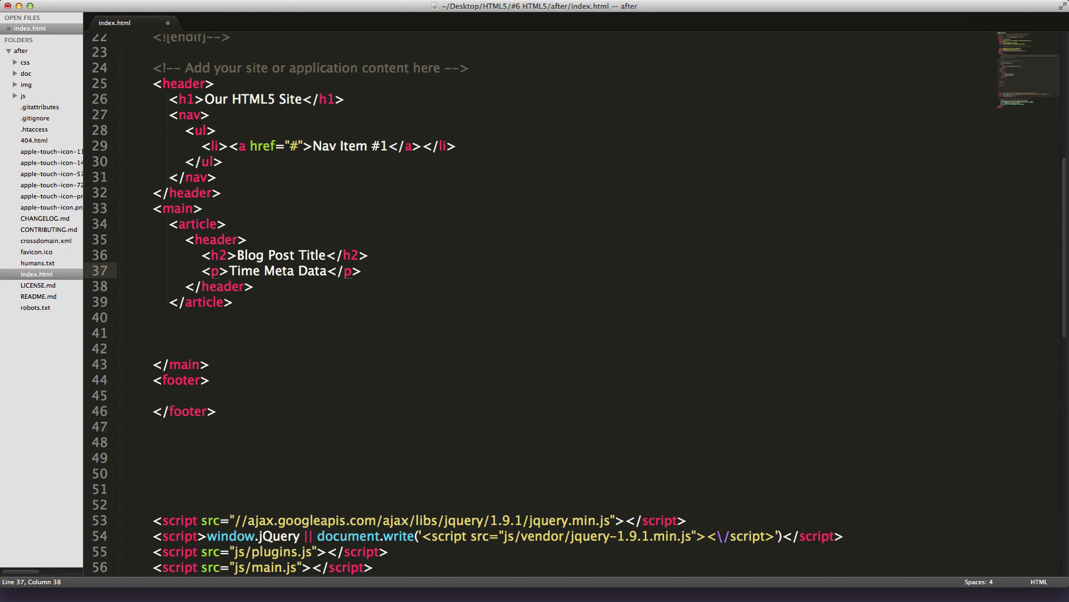
pyautogui.click(227, 285)
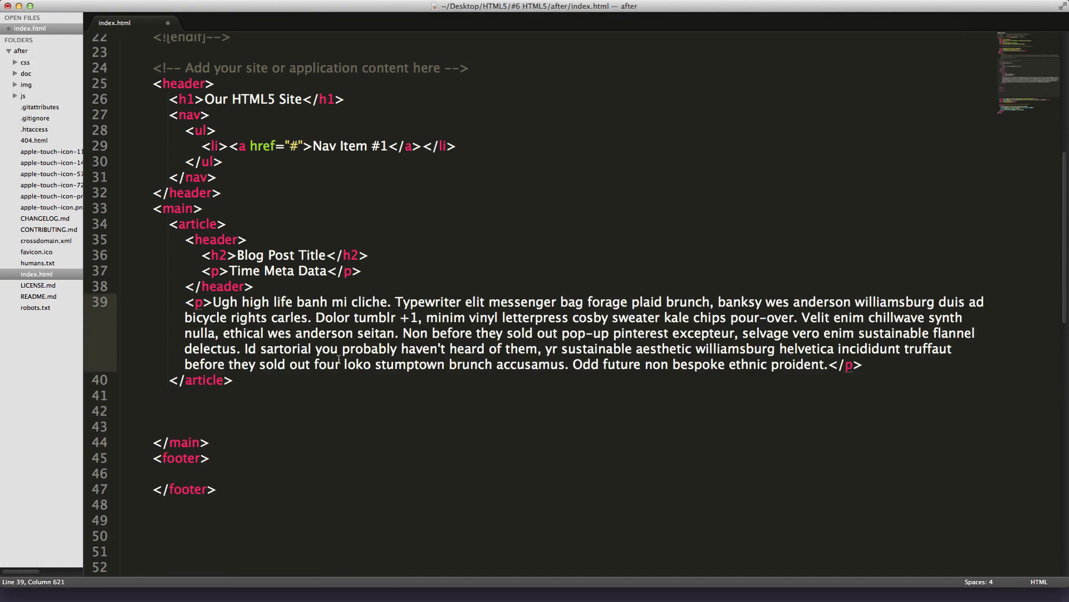
# Step: Add an article footer with a 'Meta Data' paragraph after the body paragraph
pyautogui.press('enter')
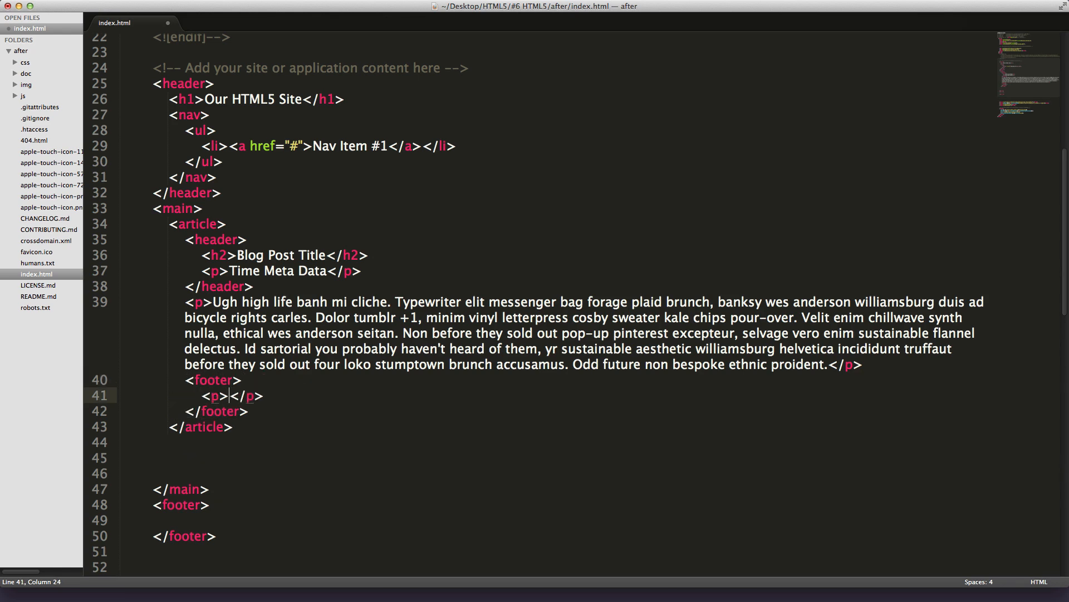
pyautogui.write('Meta')
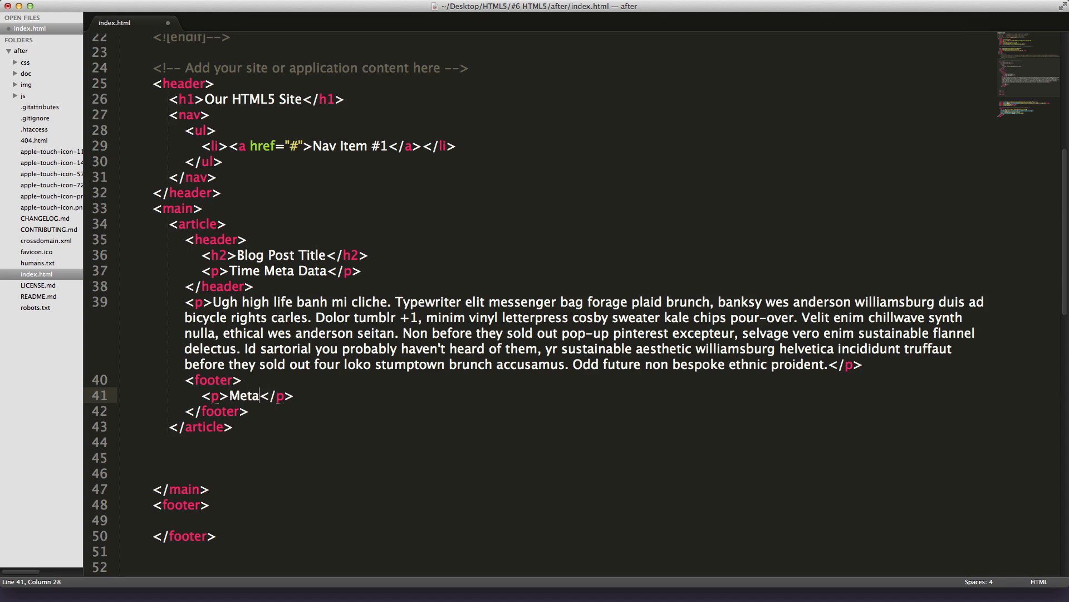
pyautogui.write('Data')
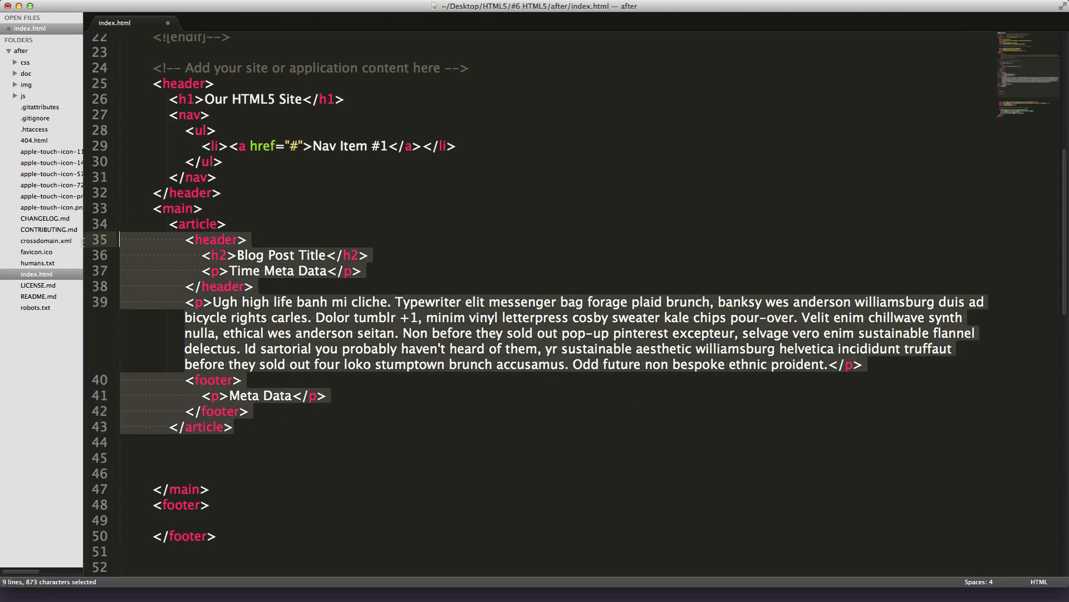
# Step: Deselect the article, save index.html, and select the article tag name
pyautogui.click(235, 239)
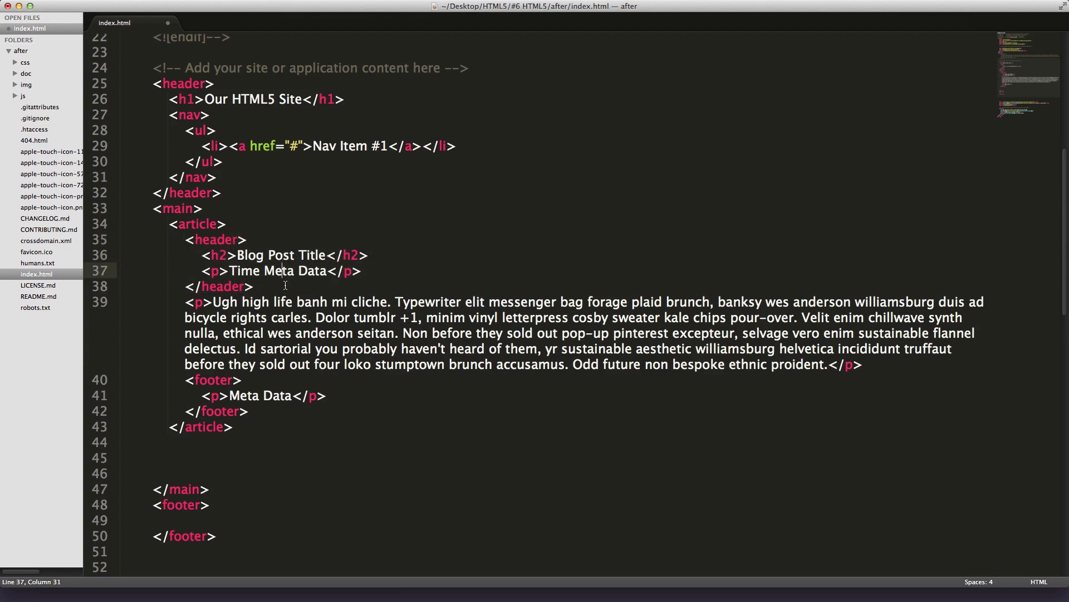
pyautogui.moveTo(252, 441)
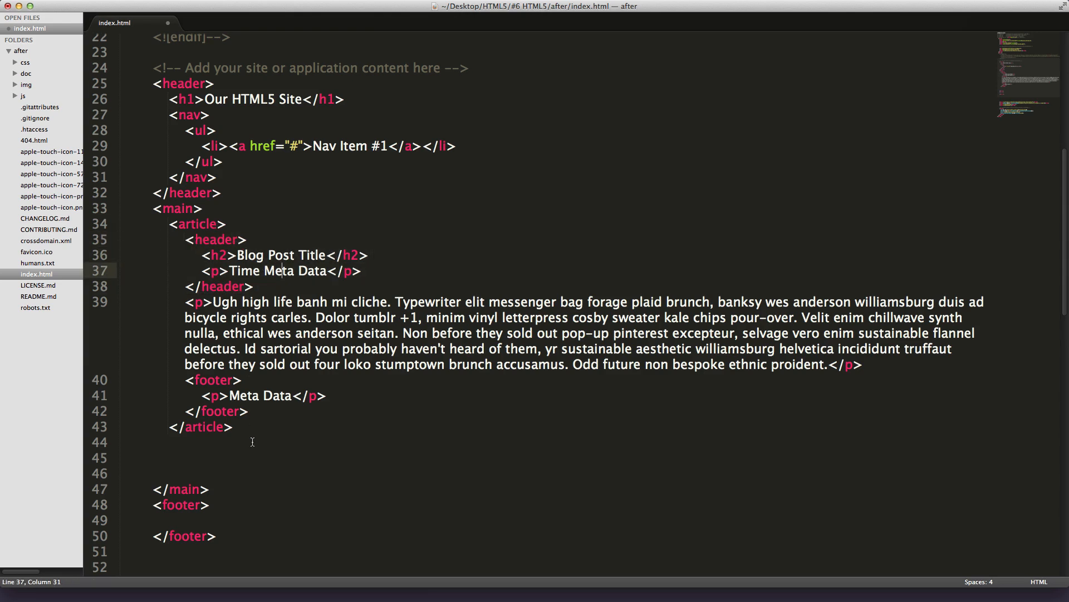
pyautogui.click(253, 441)
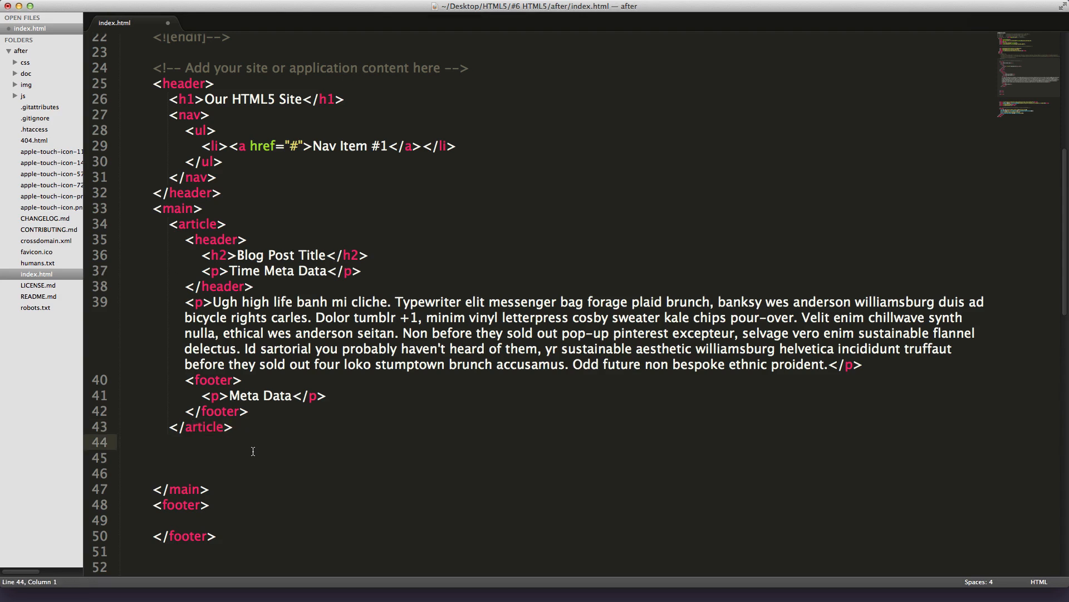
pyautogui.press('cmd+s')
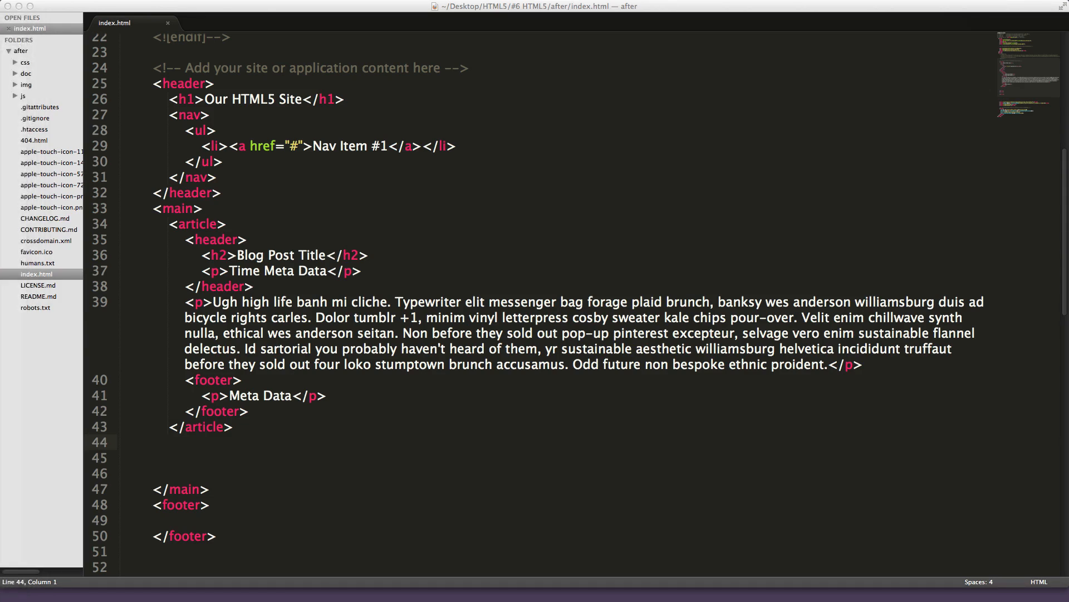
pyautogui.doubleClick(198, 224)
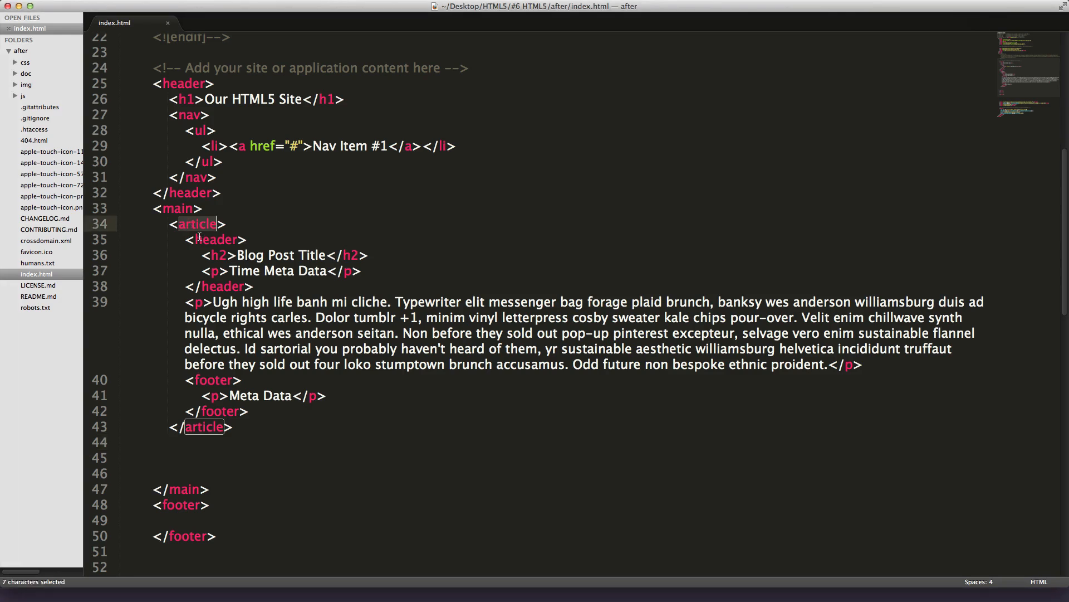
pyautogui.moveTo(329, 223)
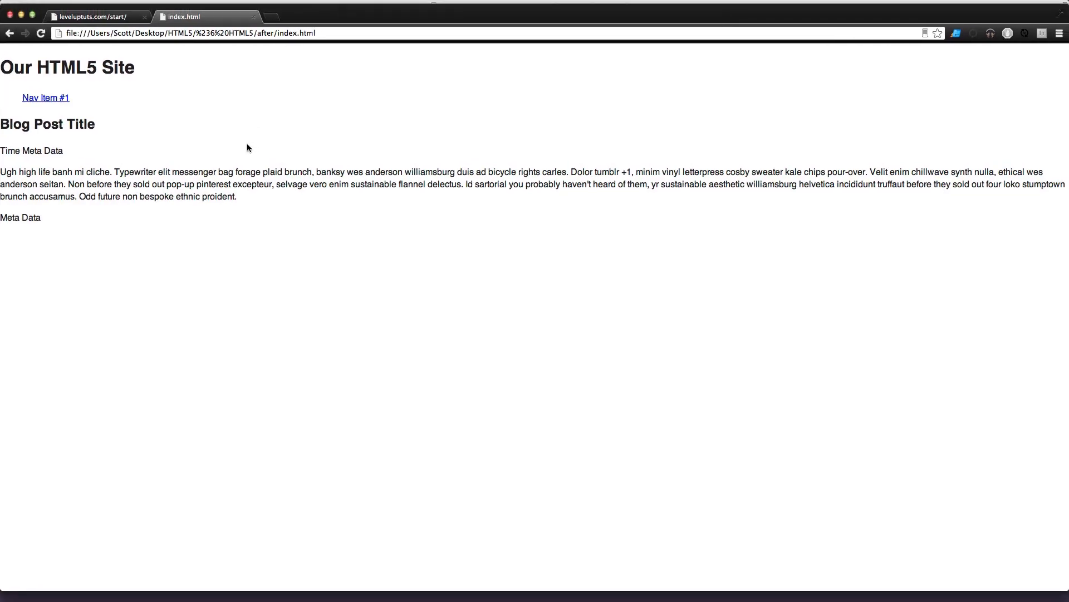
pyautogui.moveTo(60, 233)
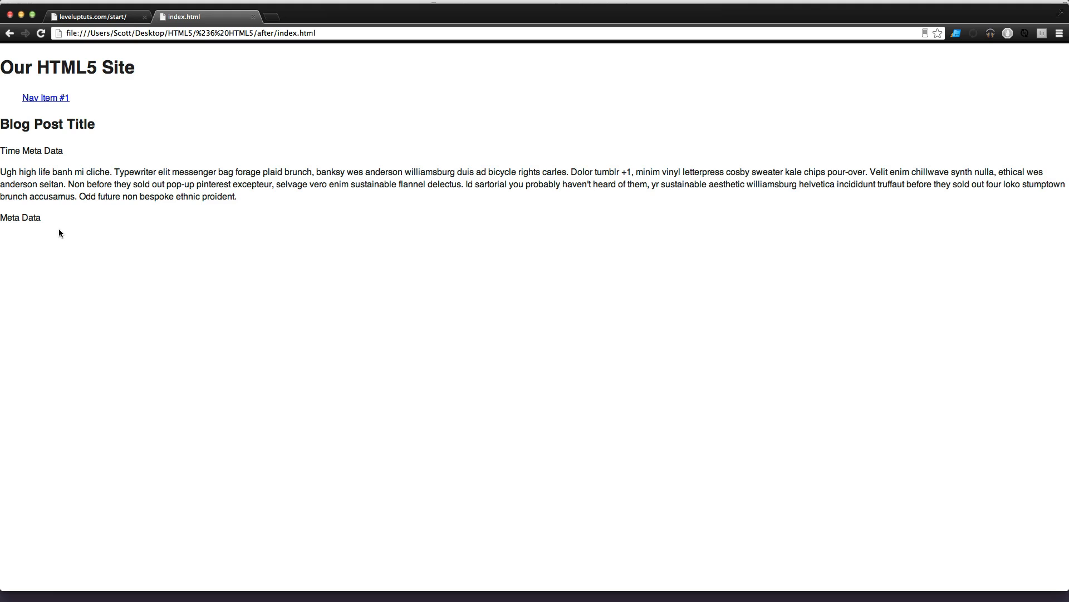
pyautogui.moveTo(60, 234)
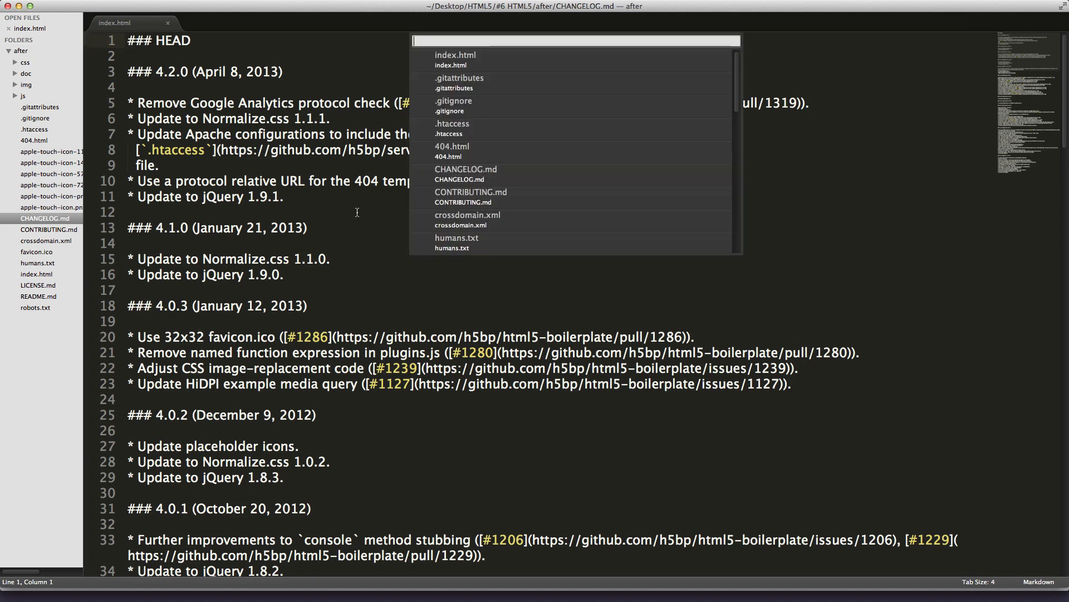
# Step: Back in index.html, append '#2' to the second article's h2 heading
pyautogui.click(455, 59)
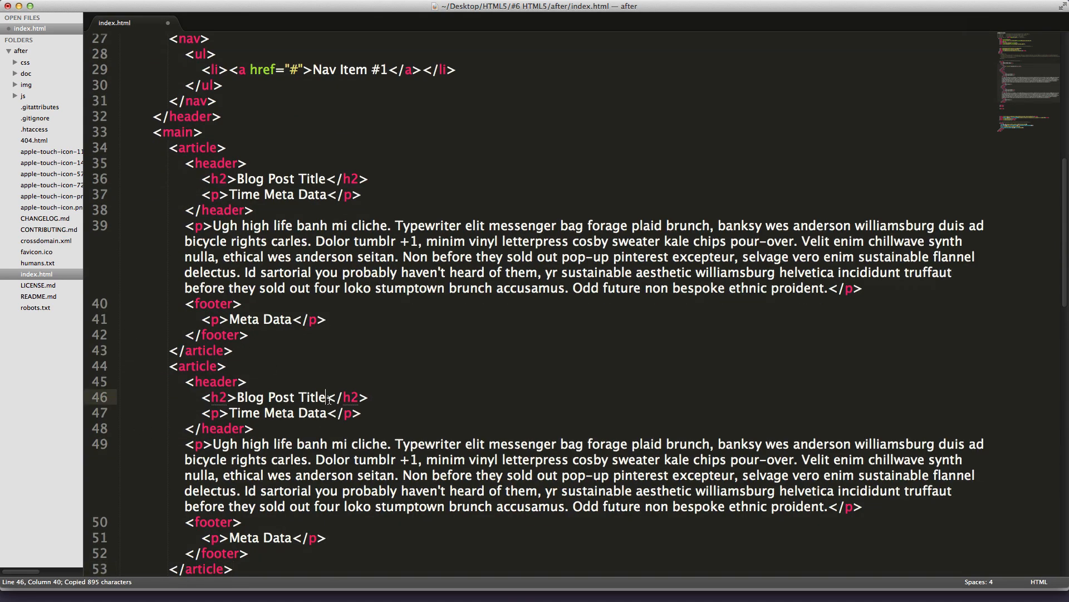
pyautogui.write('#2')
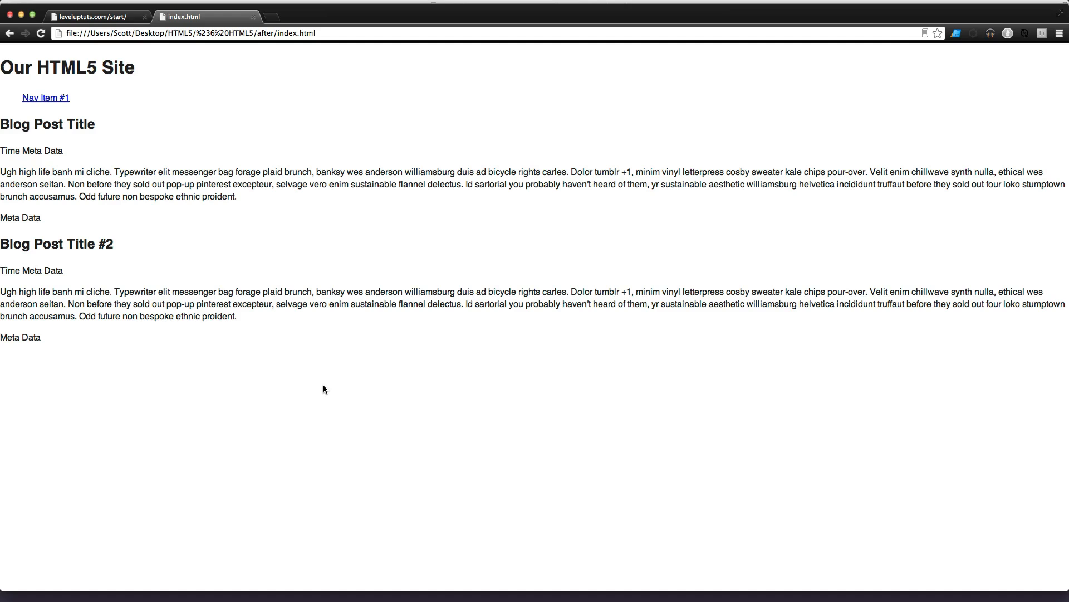
pyautogui.moveTo(340, 387)
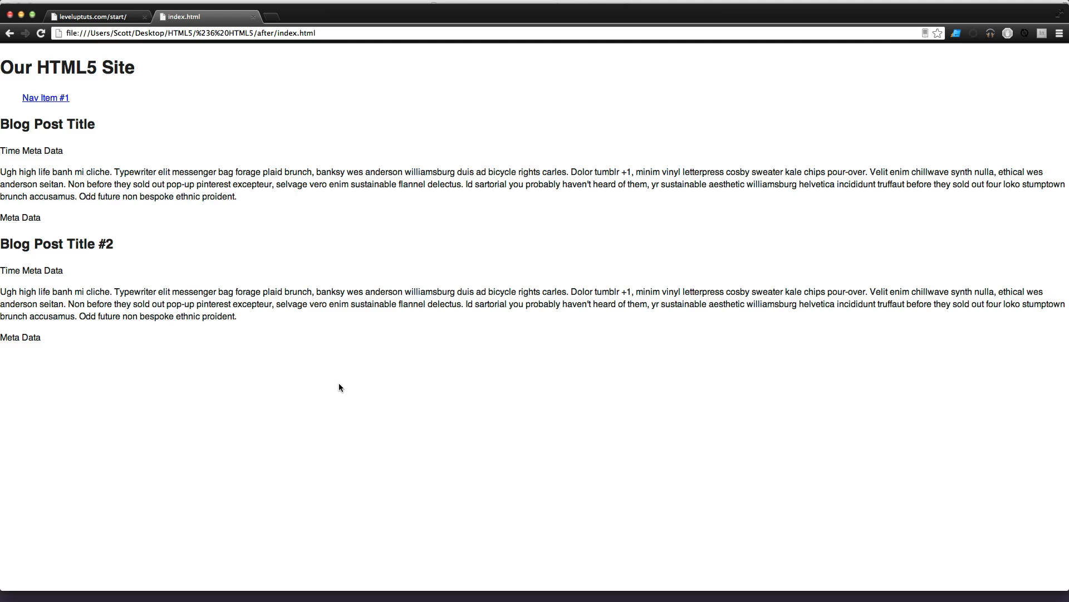